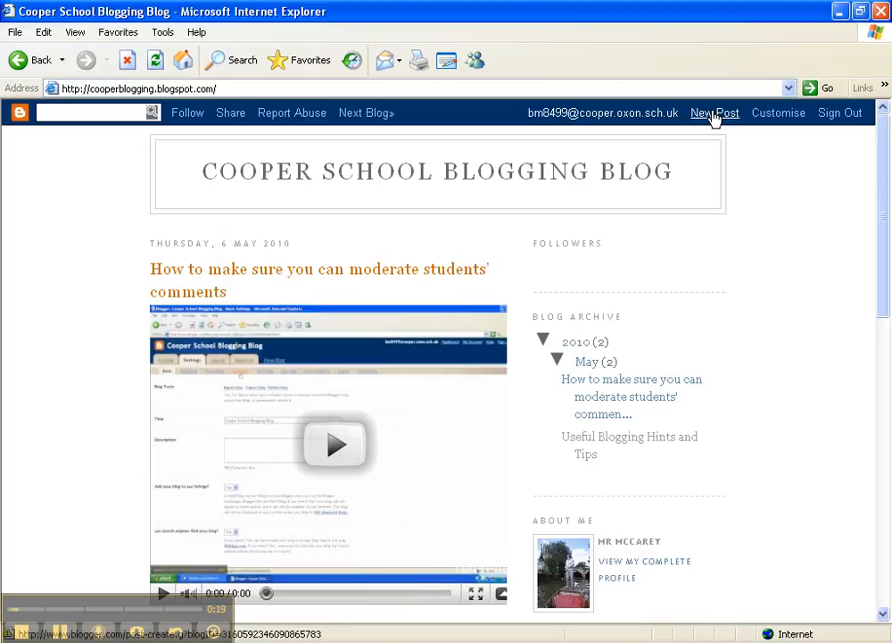
Start a new post on the Cooper School Blogging Blog from the navbar
left_click(714, 112)
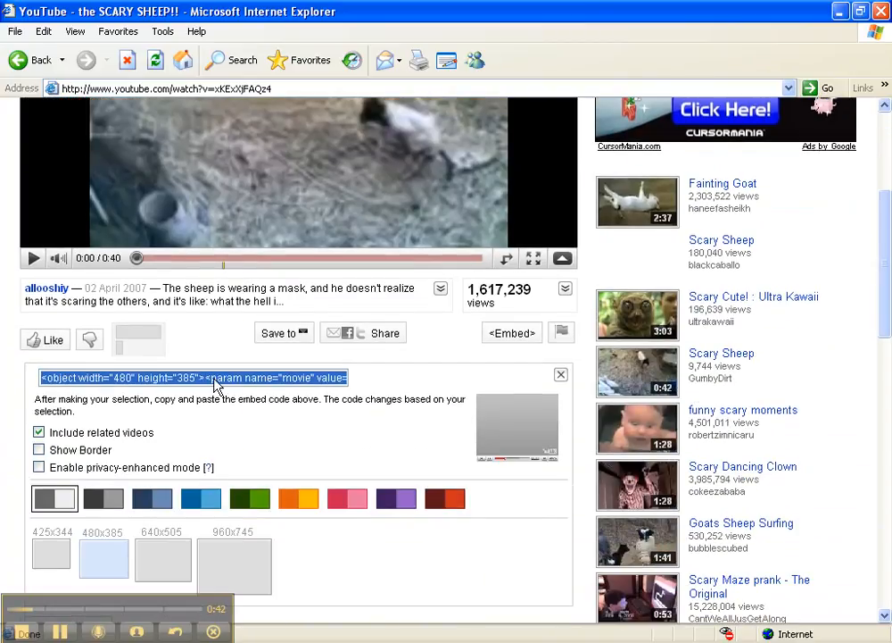
mouse_move(271, 386)
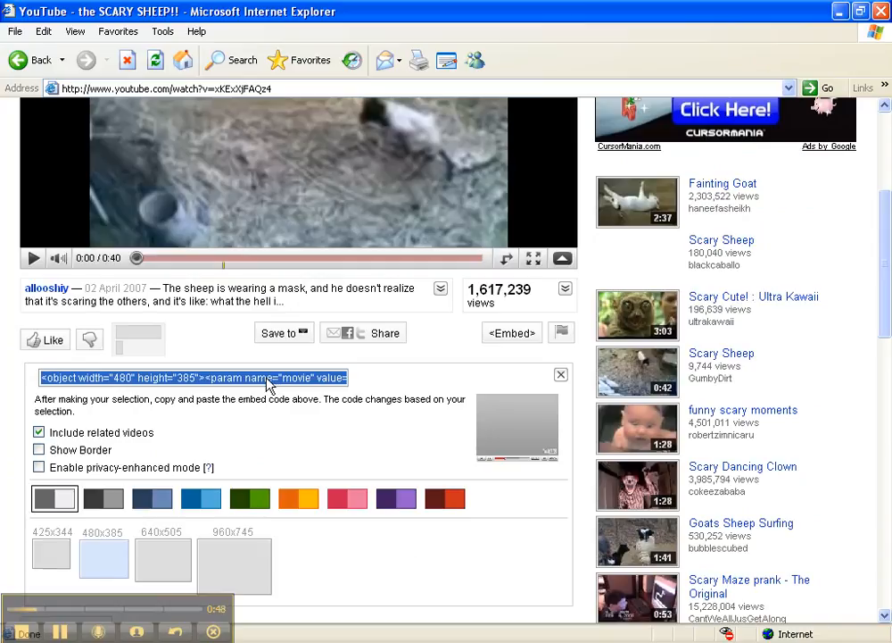
Copy the highlighted embed code for the SCARY SHEEP video via the context menu
right_click(269, 378)
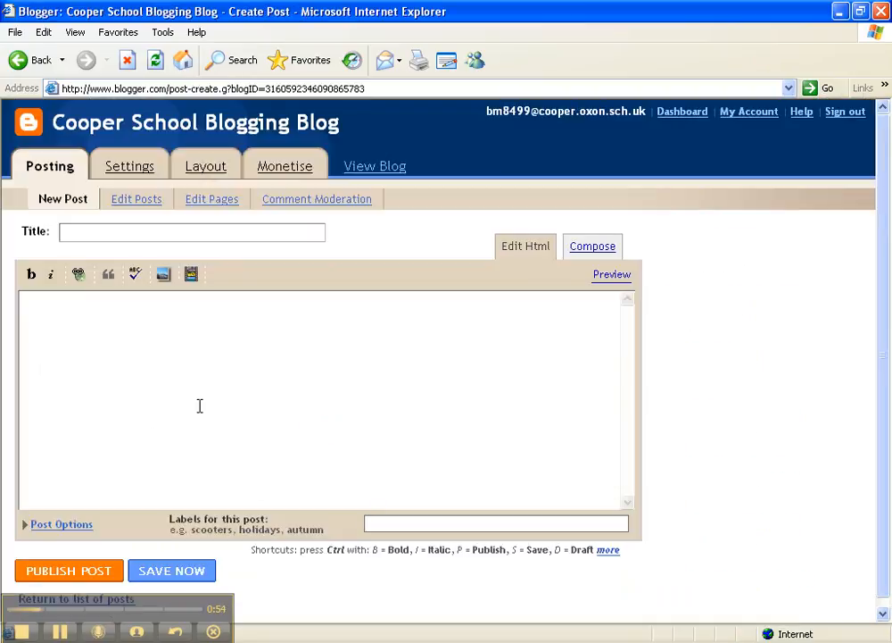
Paste the YouTube embed code into the post body in Edit Html view
left_click(592, 246)
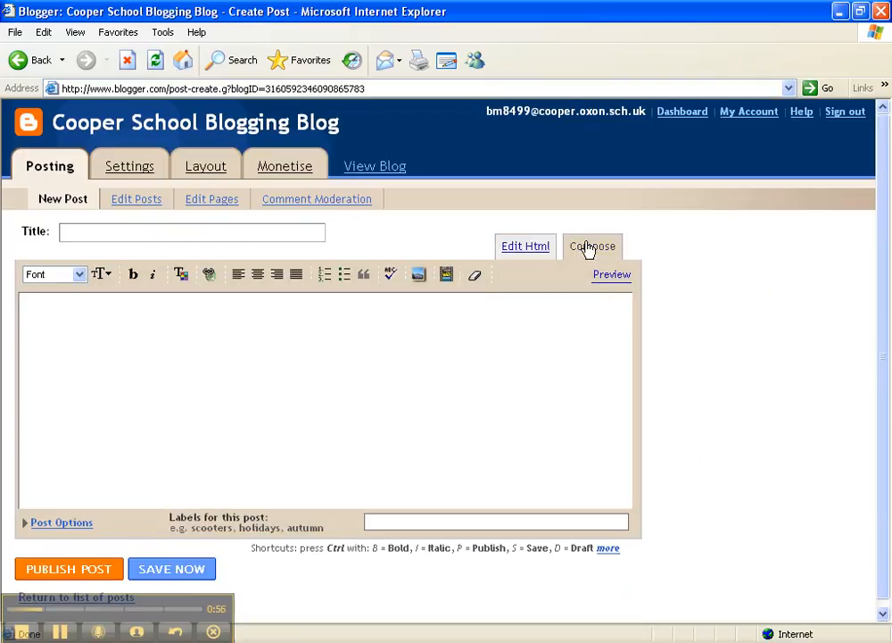
left_click(525, 247)
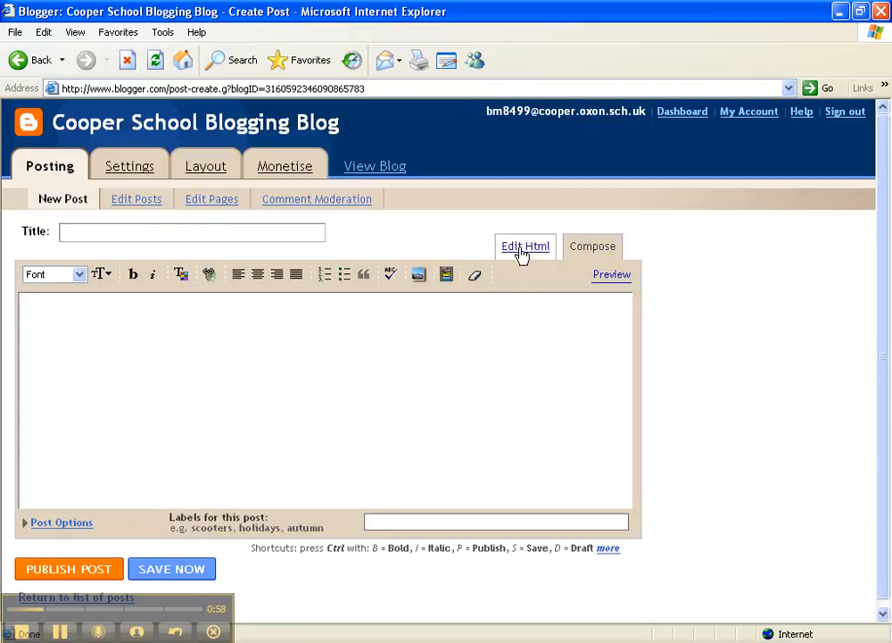
left_click(524, 246)
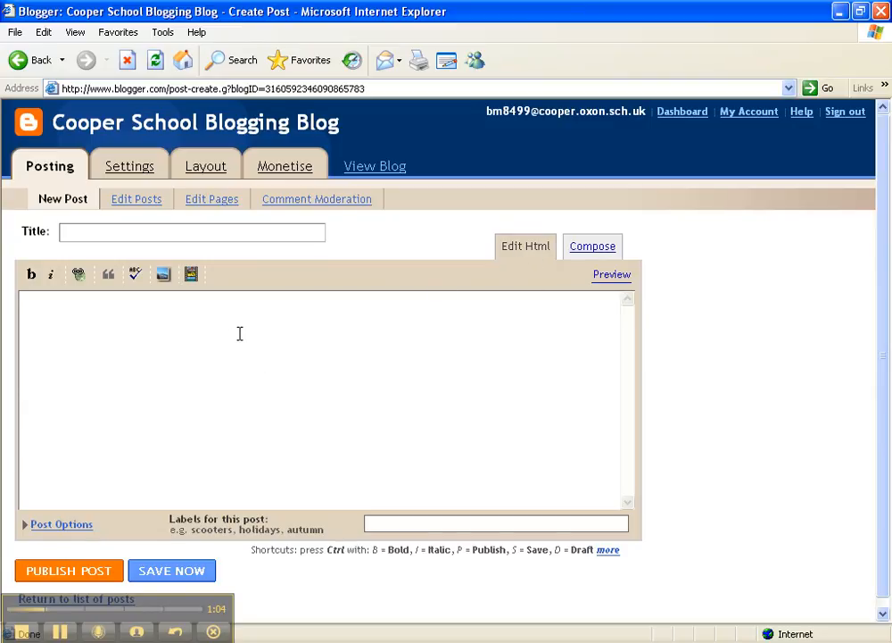
right_click(259, 343)
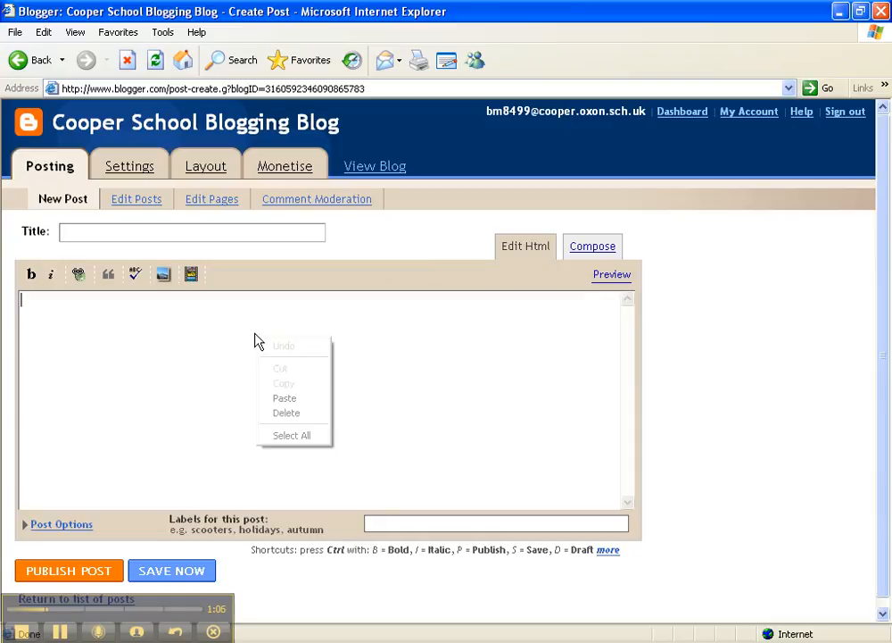
left_click(283, 396)
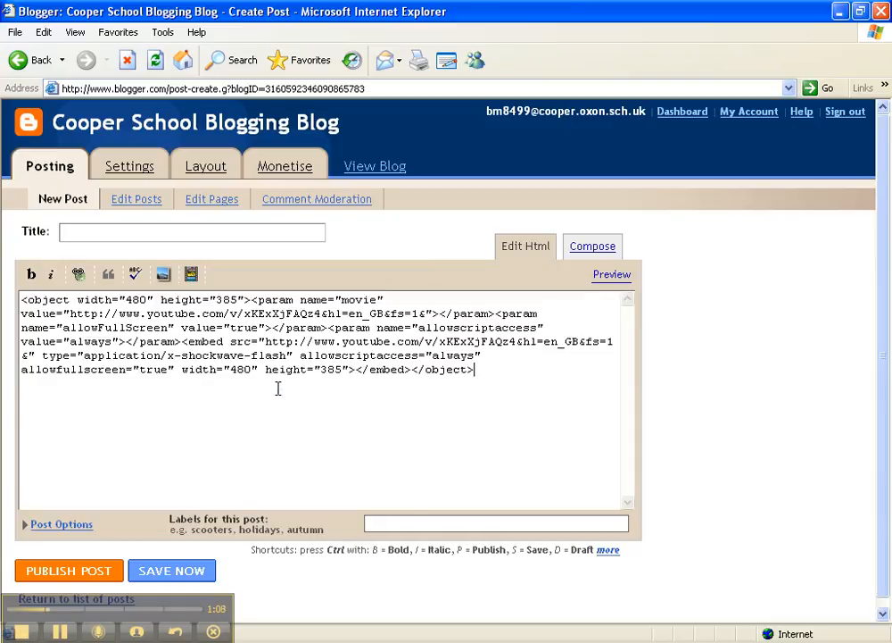
Title the post 'Look at my scary sheep' and publish it
left_click(193, 232)
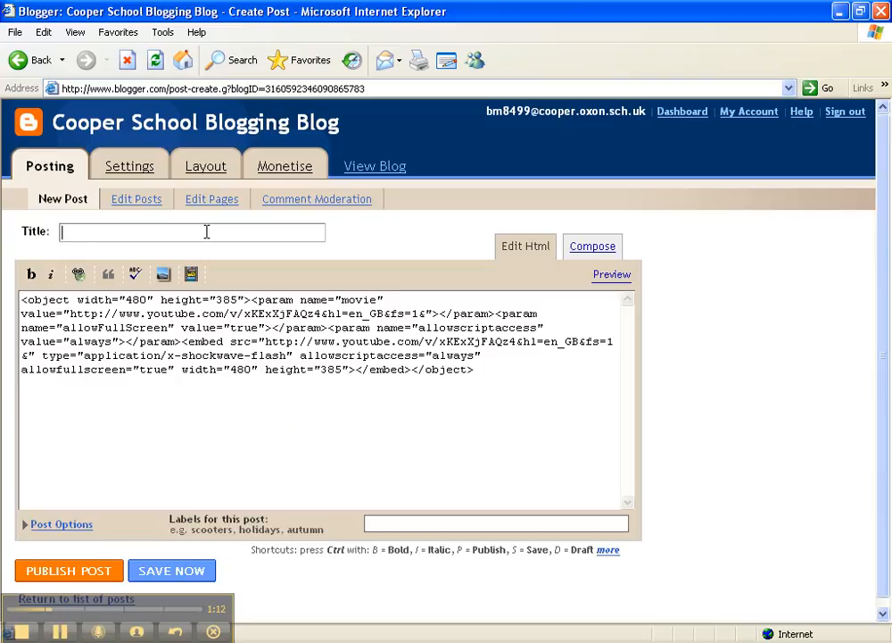
type("Look at my s")
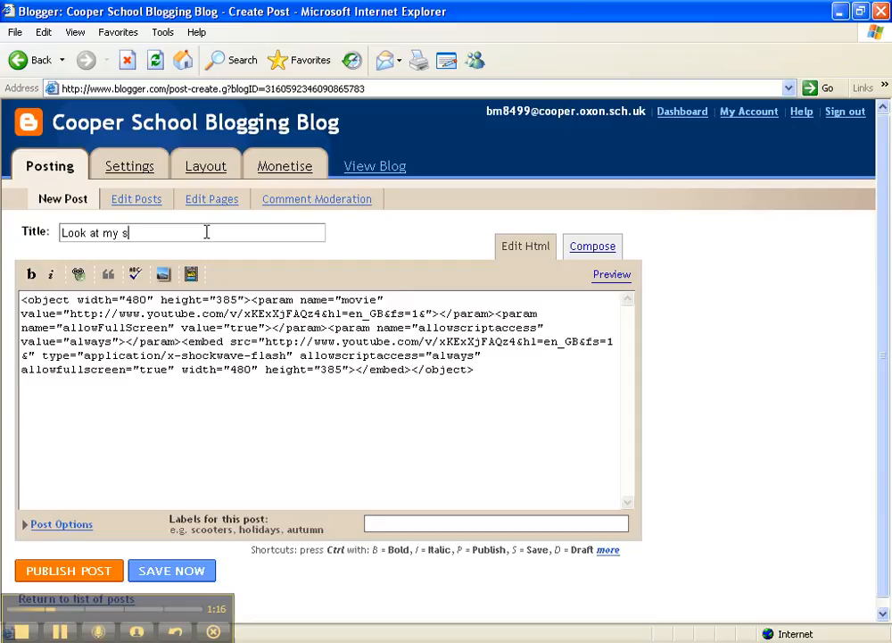
type("cary sheep")
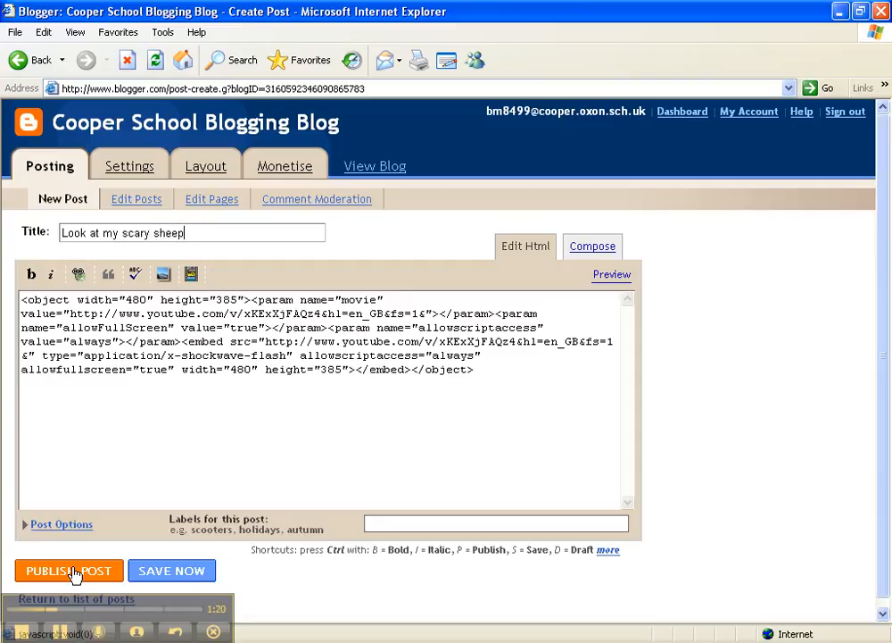
left_click(68, 571)
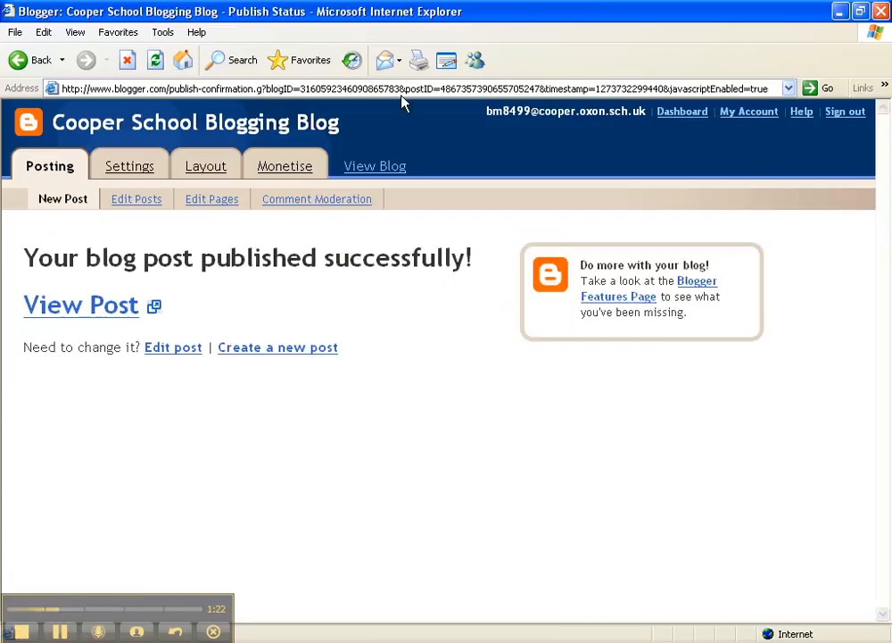
View the live blog, scroll to the new post and play the embedded sheep video
left_click(375, 166)
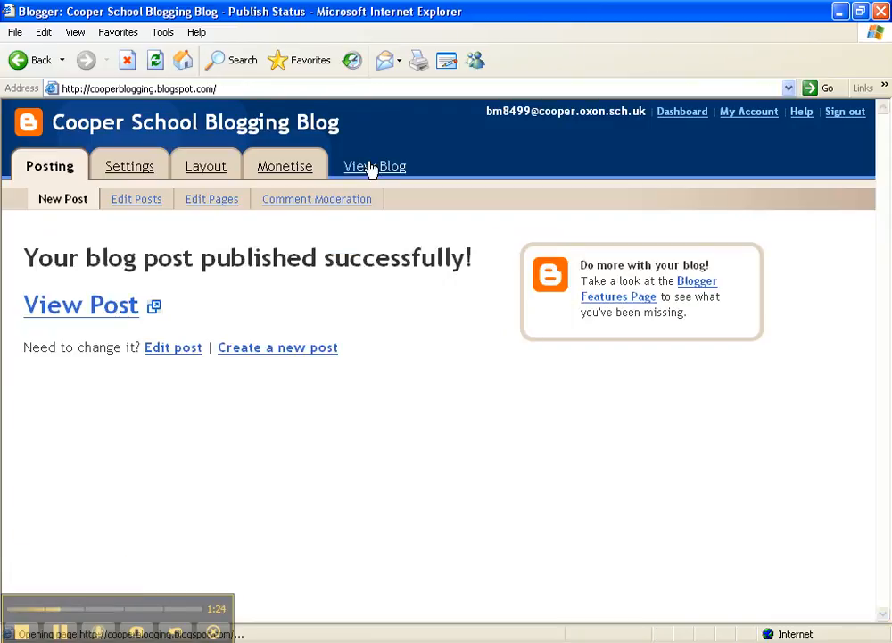
left_click(375, 166)
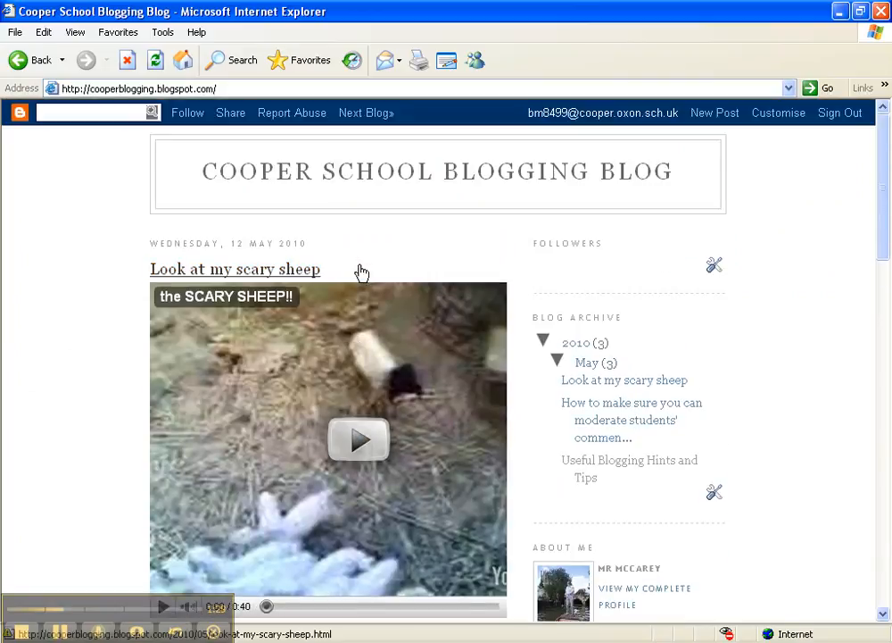
scroll("down", 3)
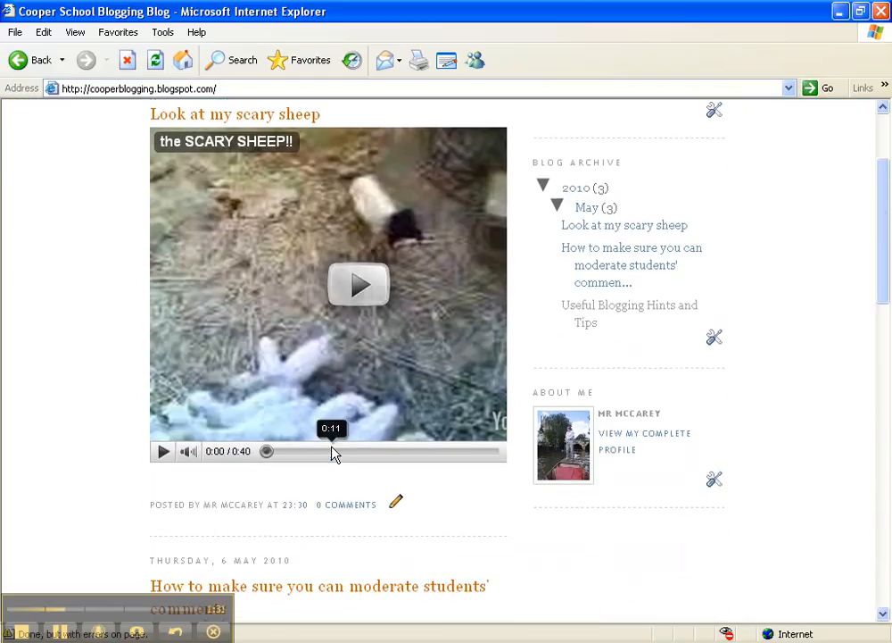
mouse_move(346, 503)
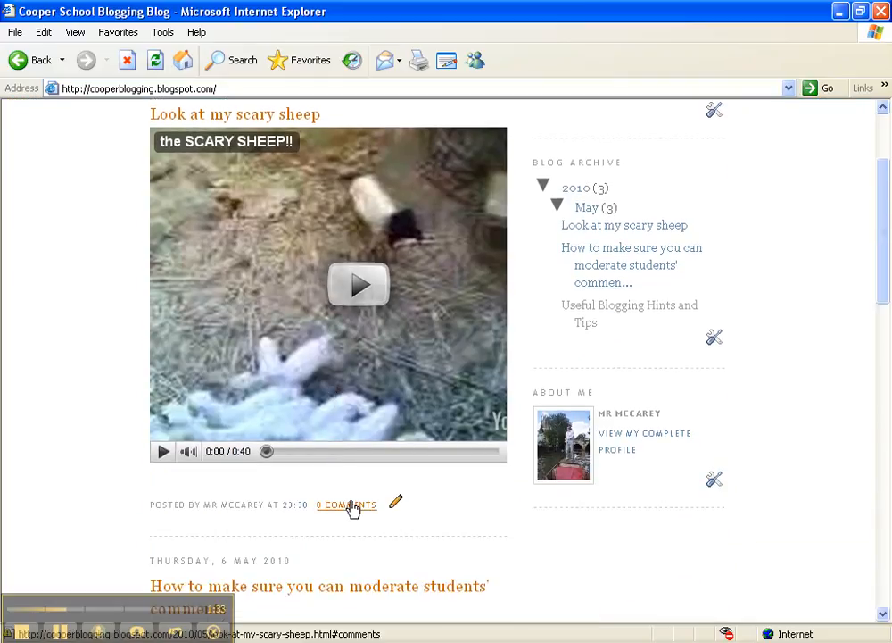
left_click(357, 286)
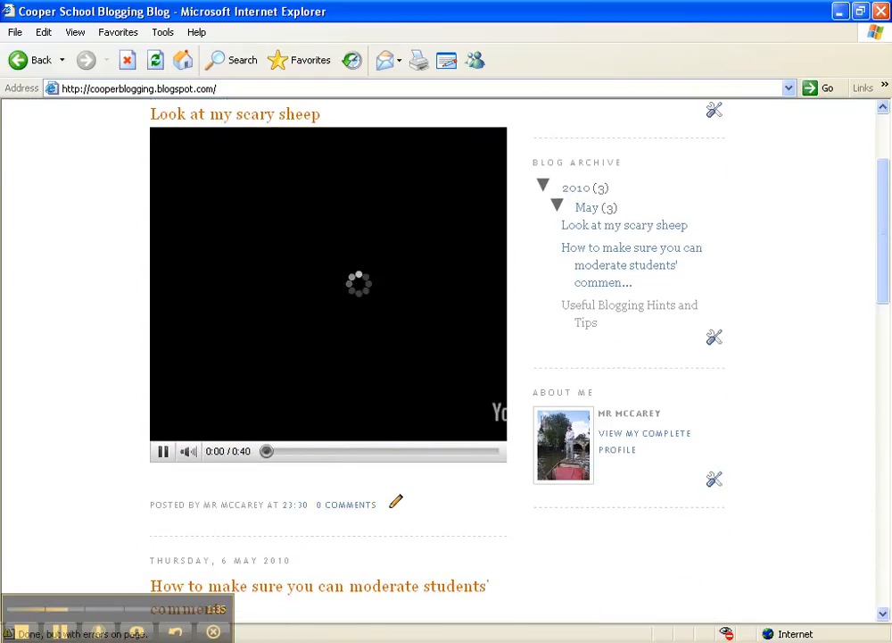